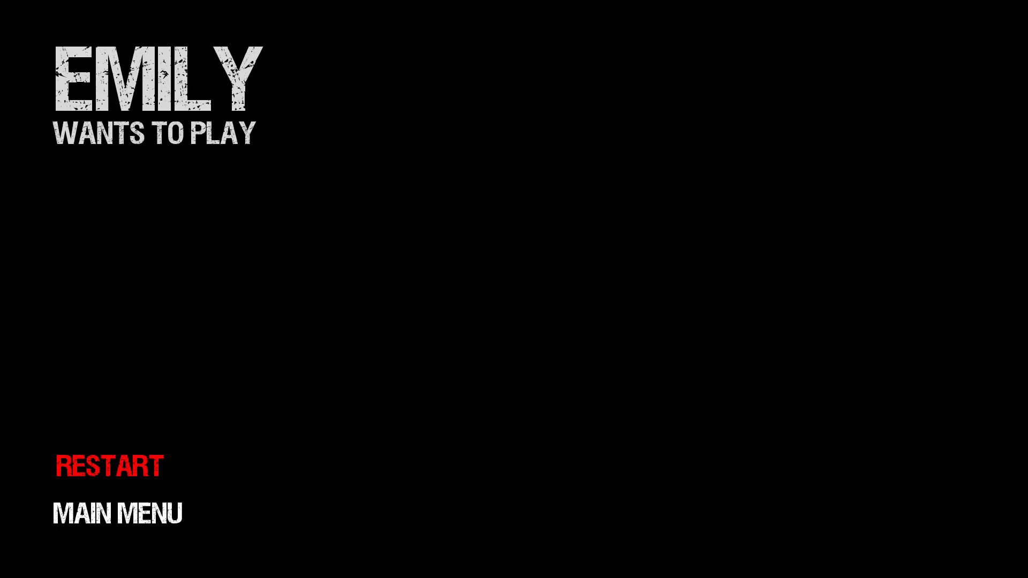
Step: Choose RESTART on the death screen to begin the night again
left_click(106, 467)
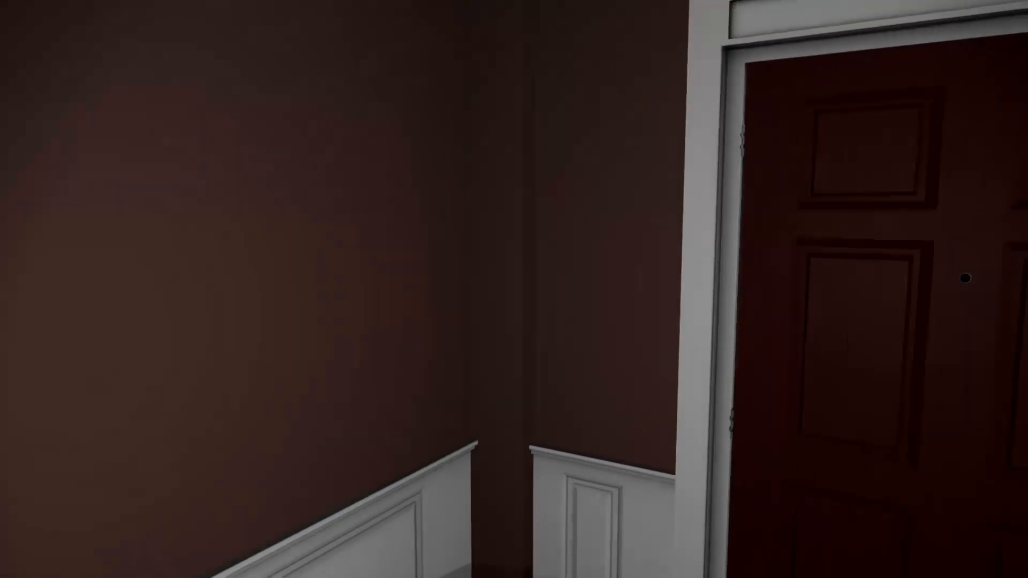
mouse_move(514, 289)
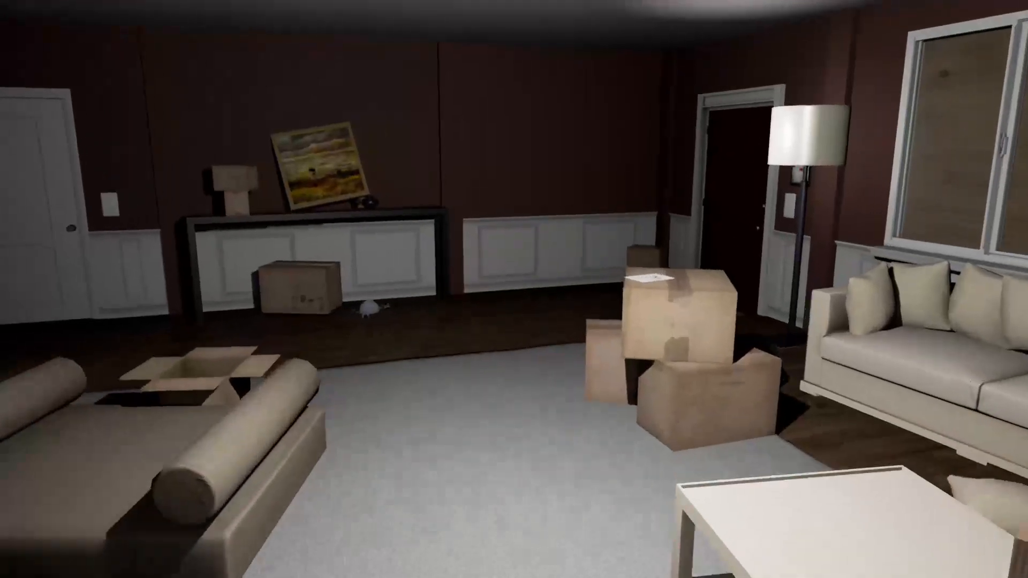
scroll("right", 3)
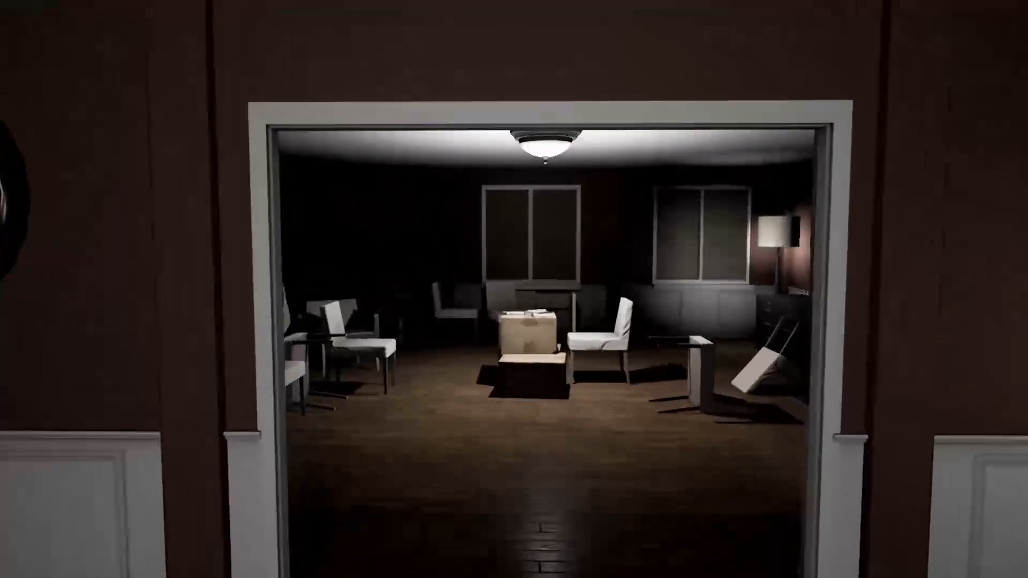
mouse_move(514, 290)
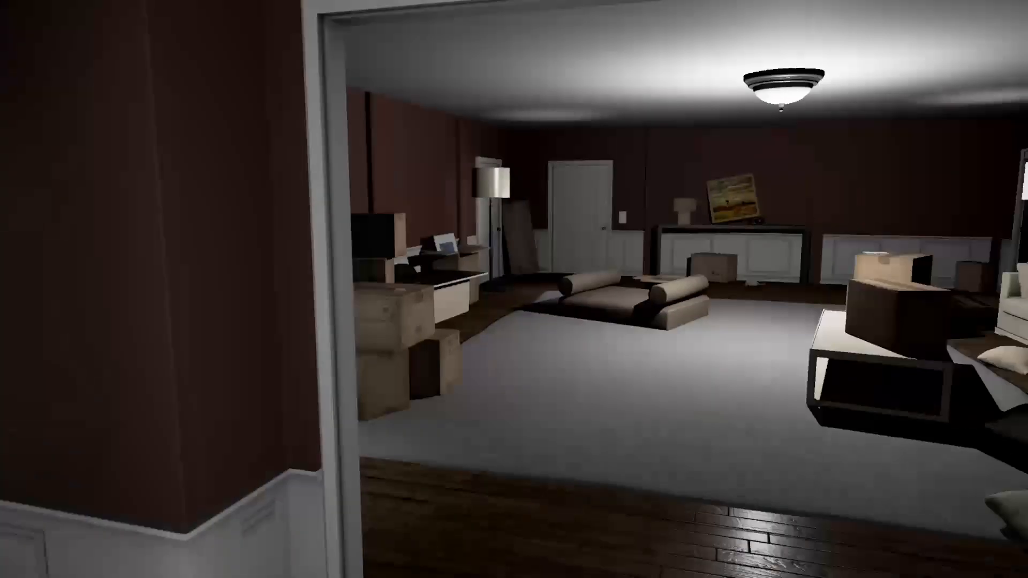
mouse_move(514, 289)
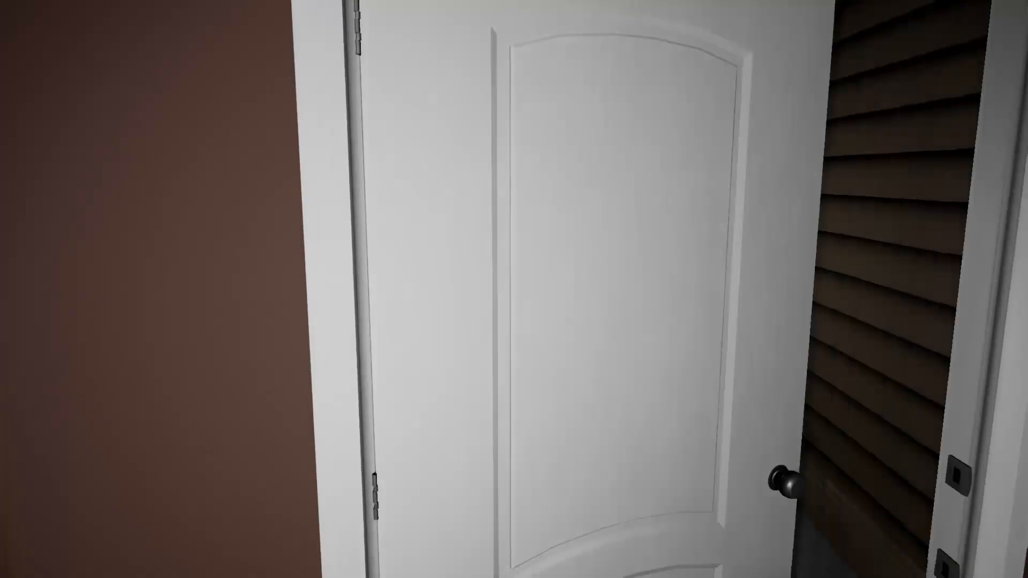
Step: Walk down the hallway to the dining room doorway and look at the chairs and boxes
left_click(784, 488)
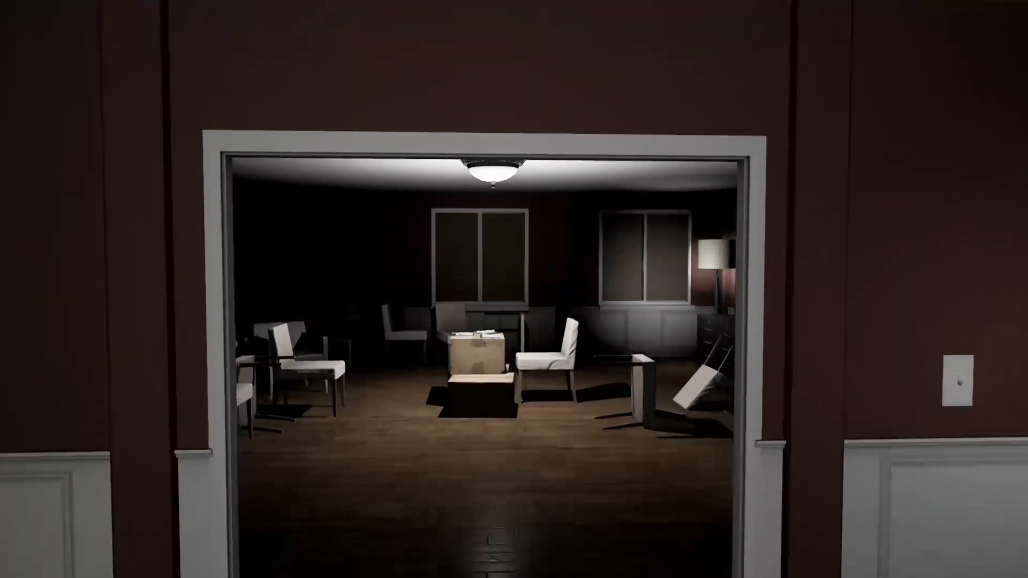
mouse_move(514, 289)
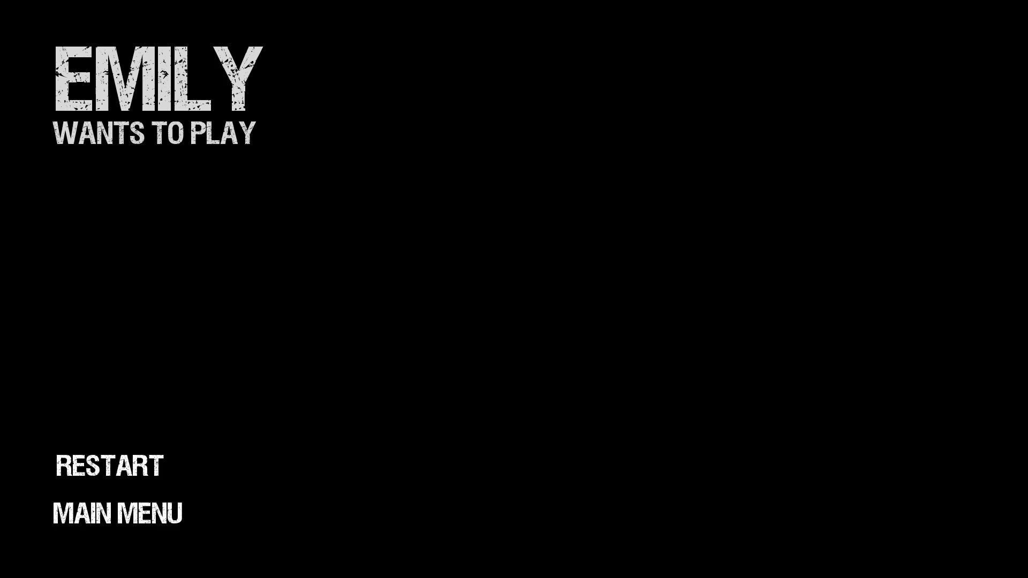
mouse_move(109, 467)
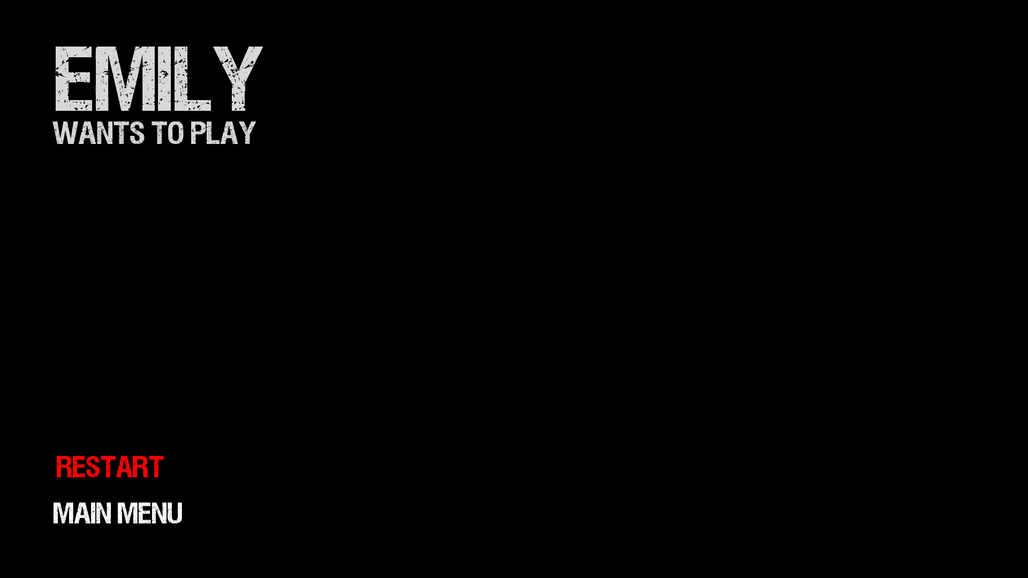
Step: Choose RESTART on the game-over screen to return to the living room
left_click(109, 468)
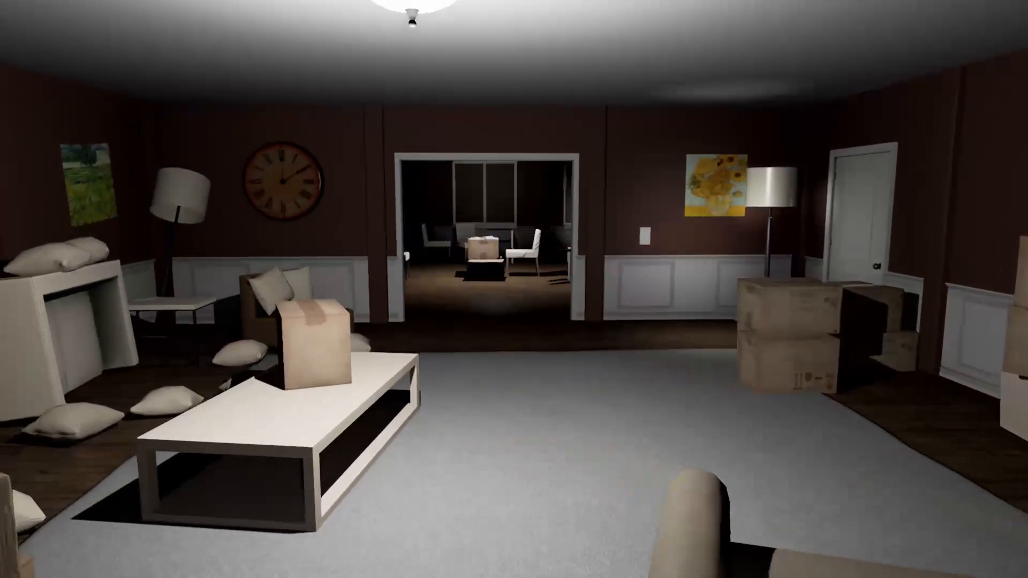
scroll("right", 3)
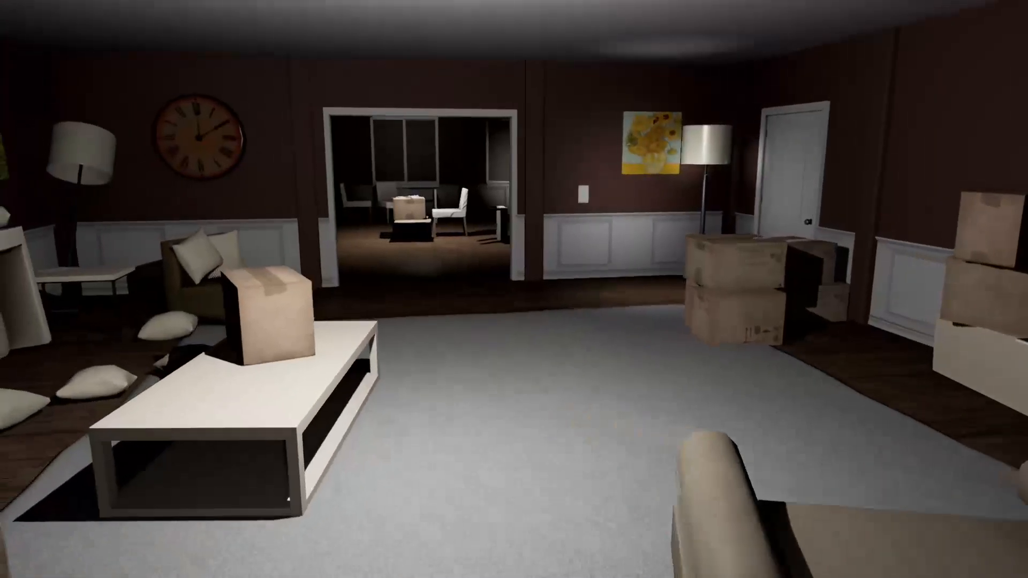
Step: Cross the living room to the dining room doorway beside the sunflower painting
scroll("right", 3)
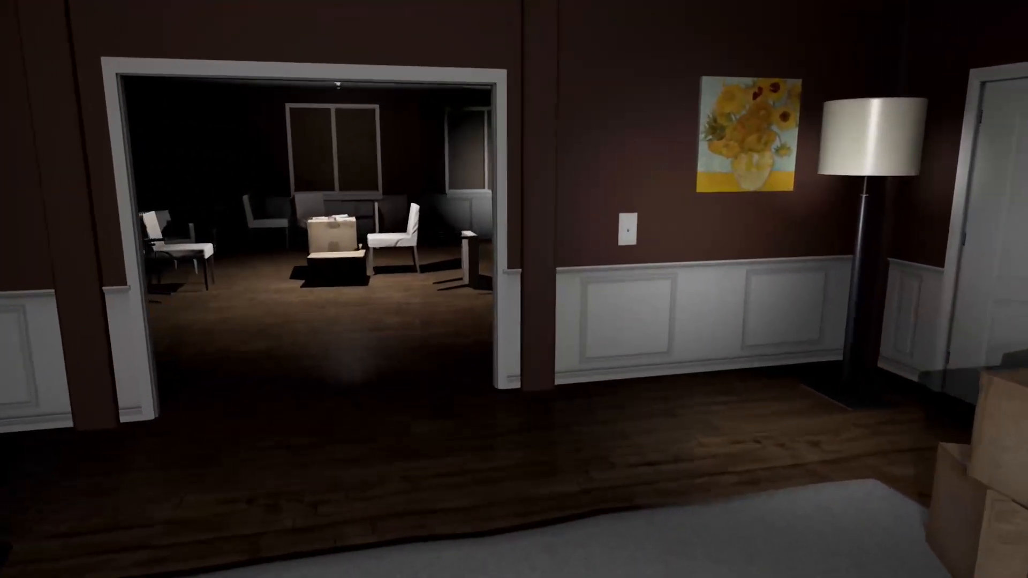
mouse_move(514, 289)
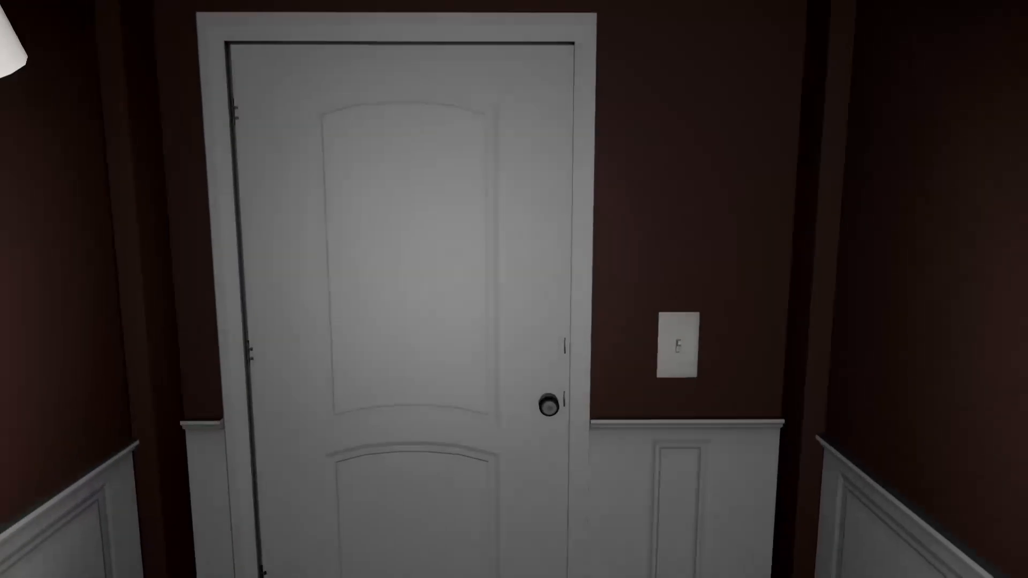
Step: Swing the white hallway door open and look toward the floor lamp beyond
left_click(547, 405)
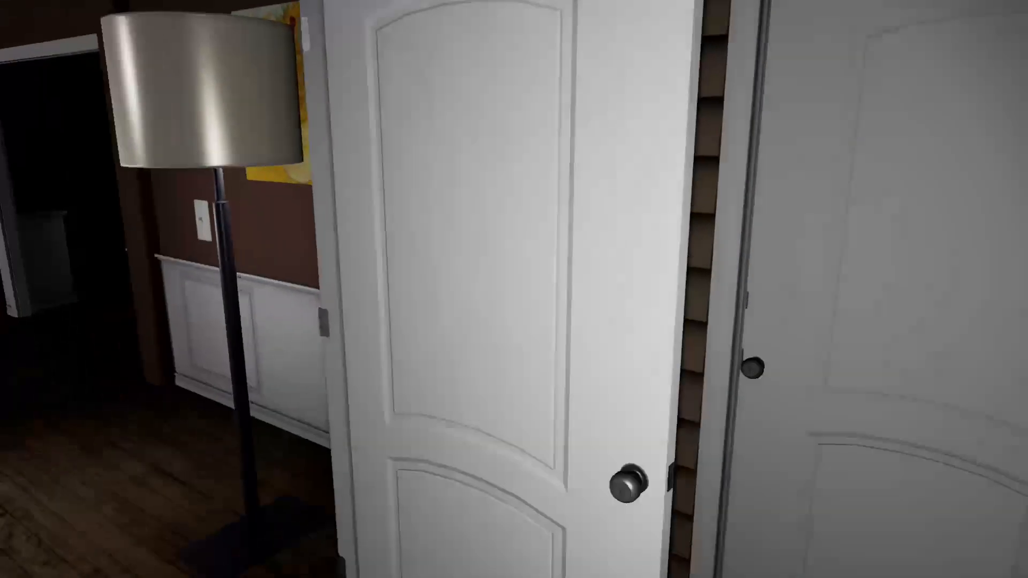
mouse_move(514, 289)
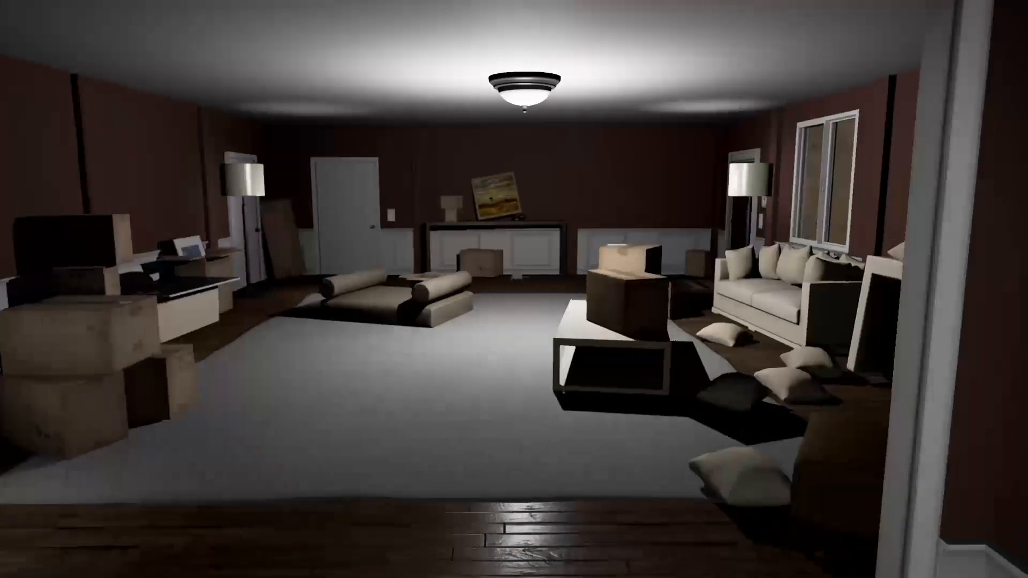
Step: Turn inside the living room toward the floor cushions, desk and far closed doors
scroll("left", 3)
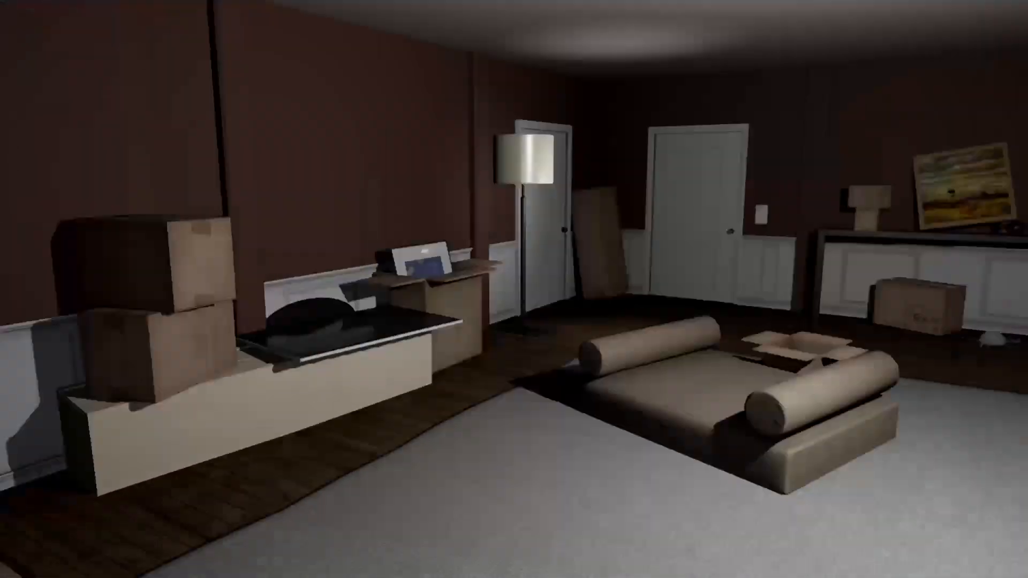